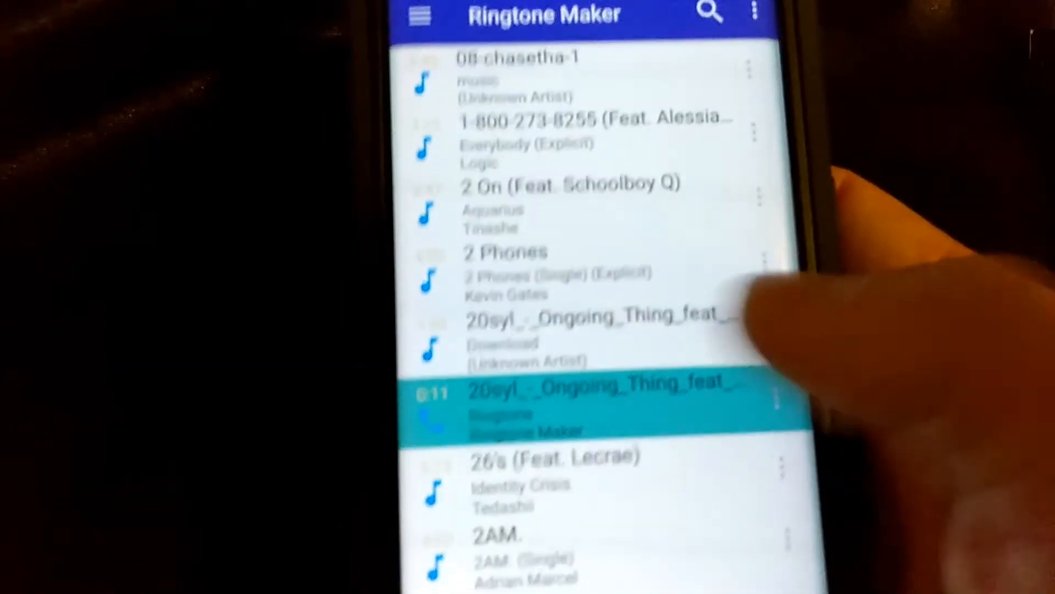
# Open '20syl - Ongoing Thing' from the song list in the waveform editor.
pyautogui.scroll(3)
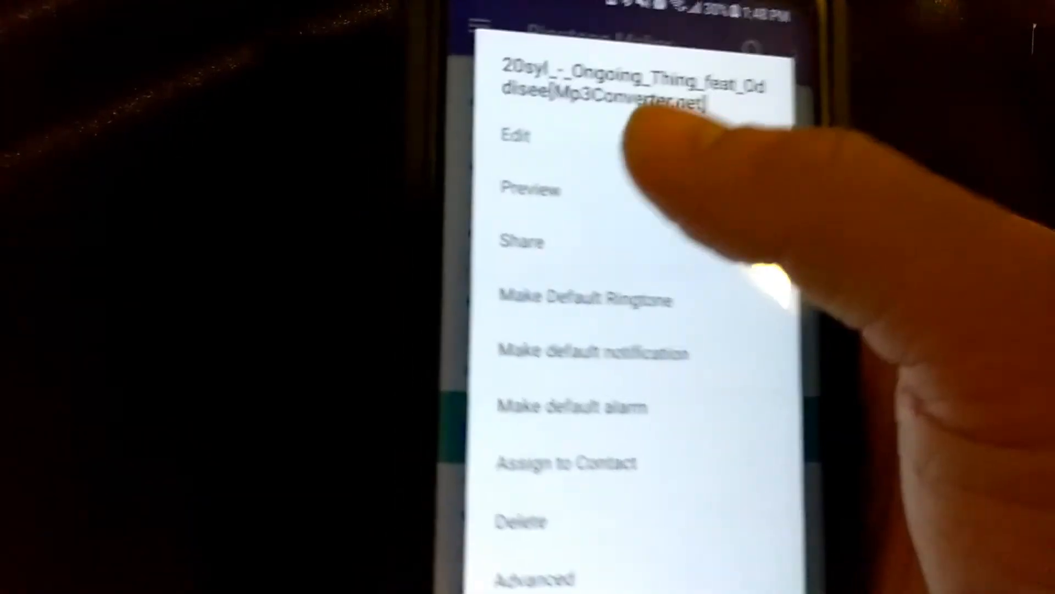
pyautogui.click(516, 135)
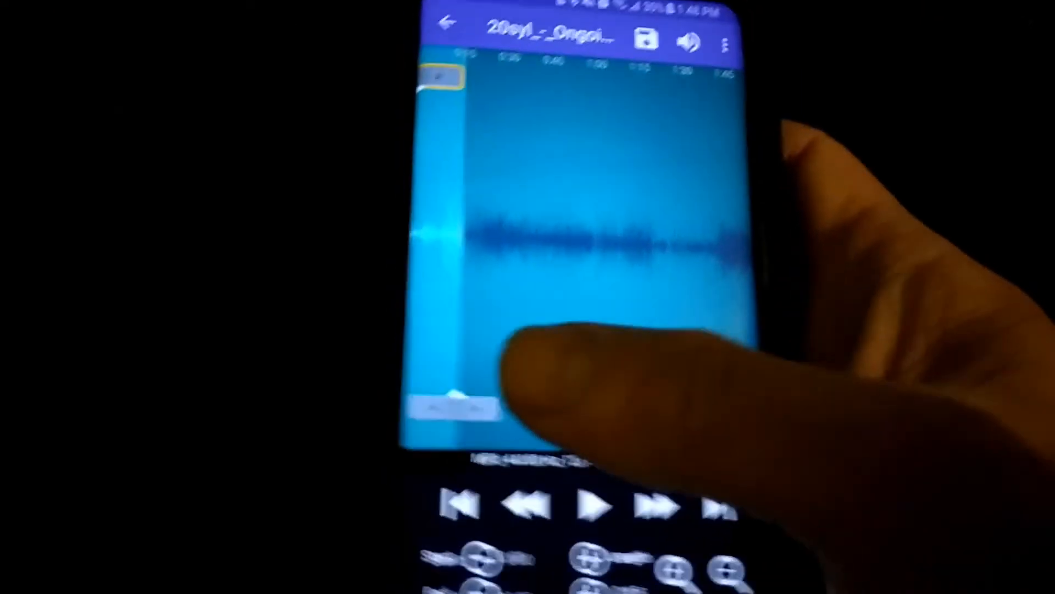